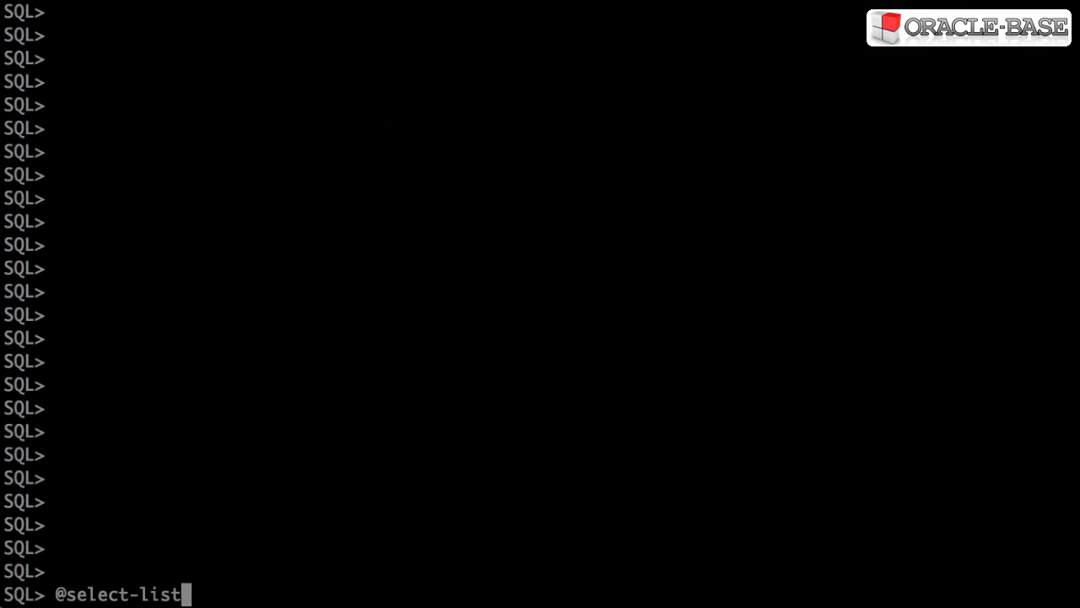
Run the select-list script, connecting as test to pdb1 and querying SELECT * from employees.
key(Return)
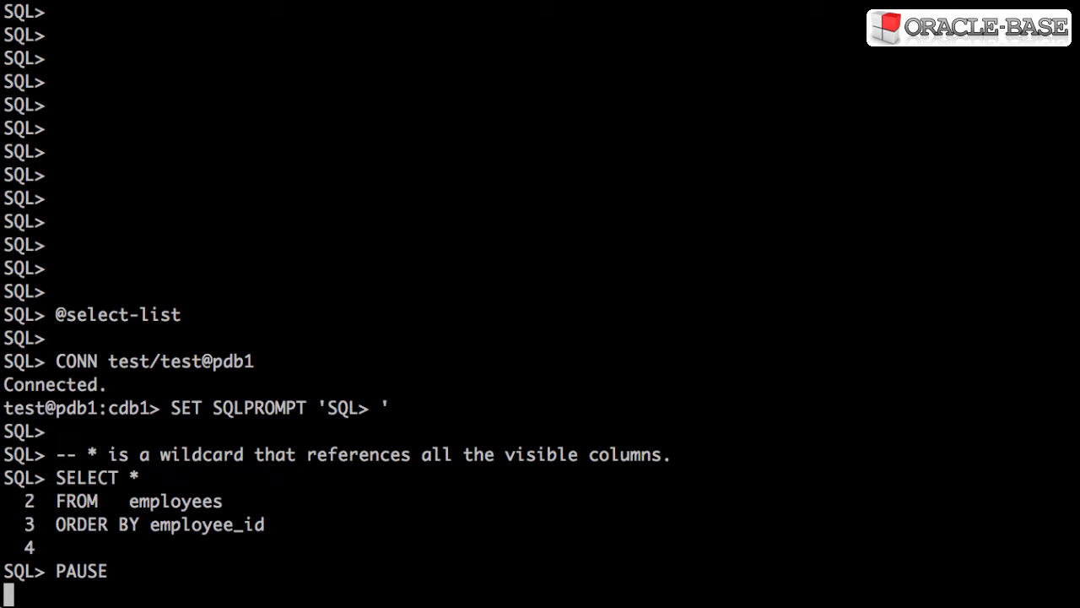
key(Return)
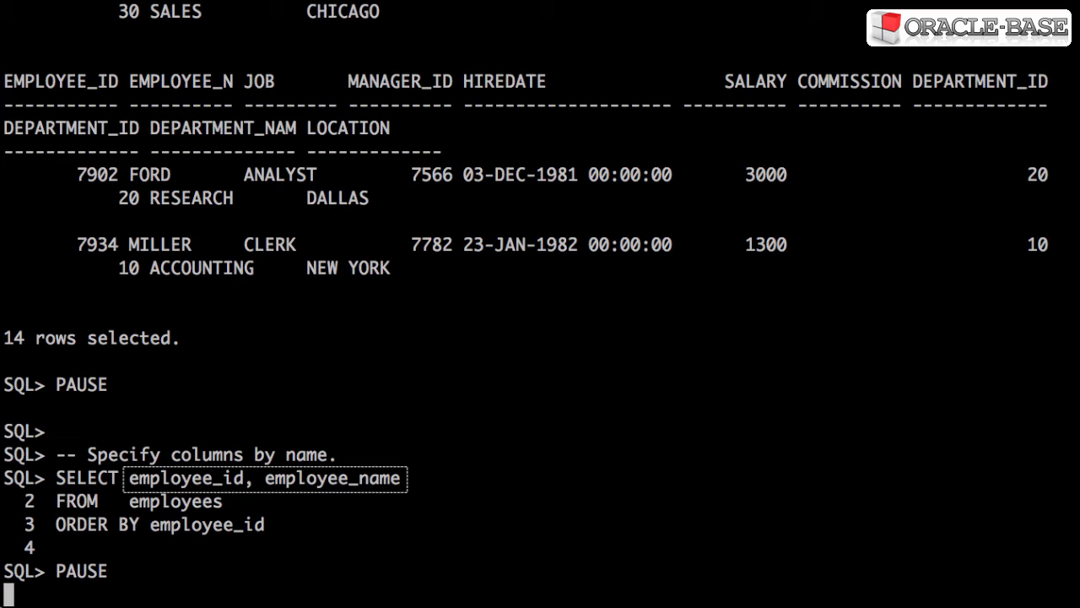
Continue past PAUSE to return the 14 rows of employee_id and employee_name.
key(Return)
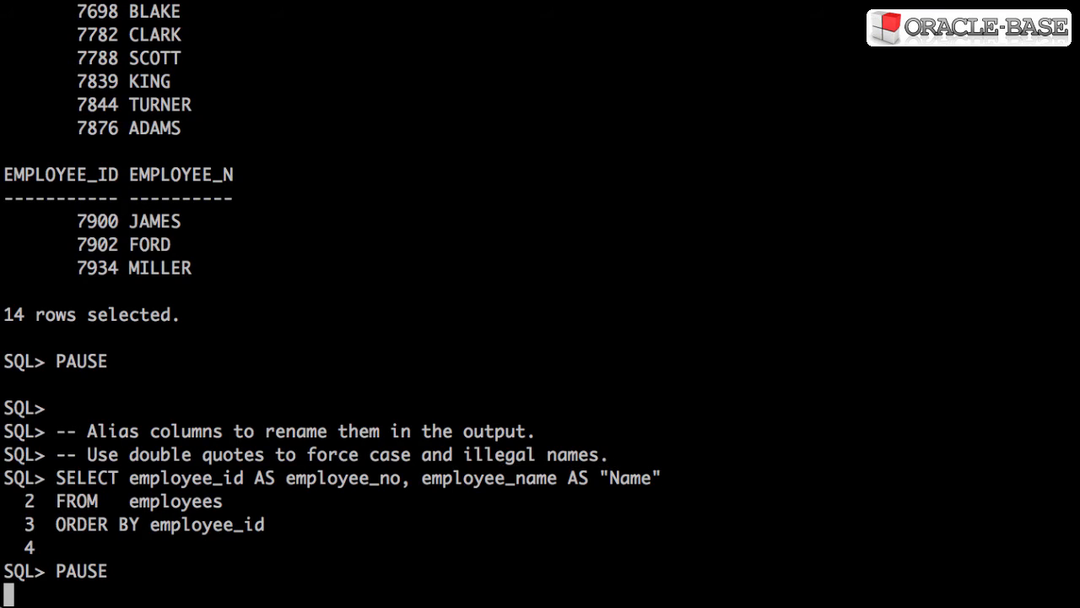
Continue past PAUSE to return the 14 rows headed EMPLOYEE_NO and Name via column aliases.
key(Return)
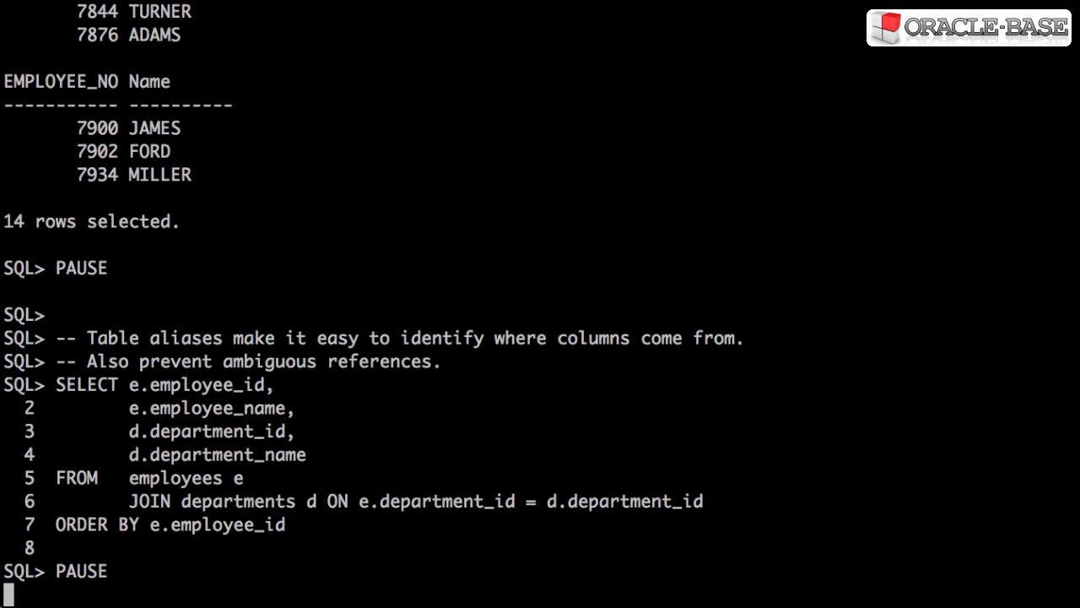
Continue past PAUSE to list 14 employees with department id and name via aliases e and d.
key(Return)
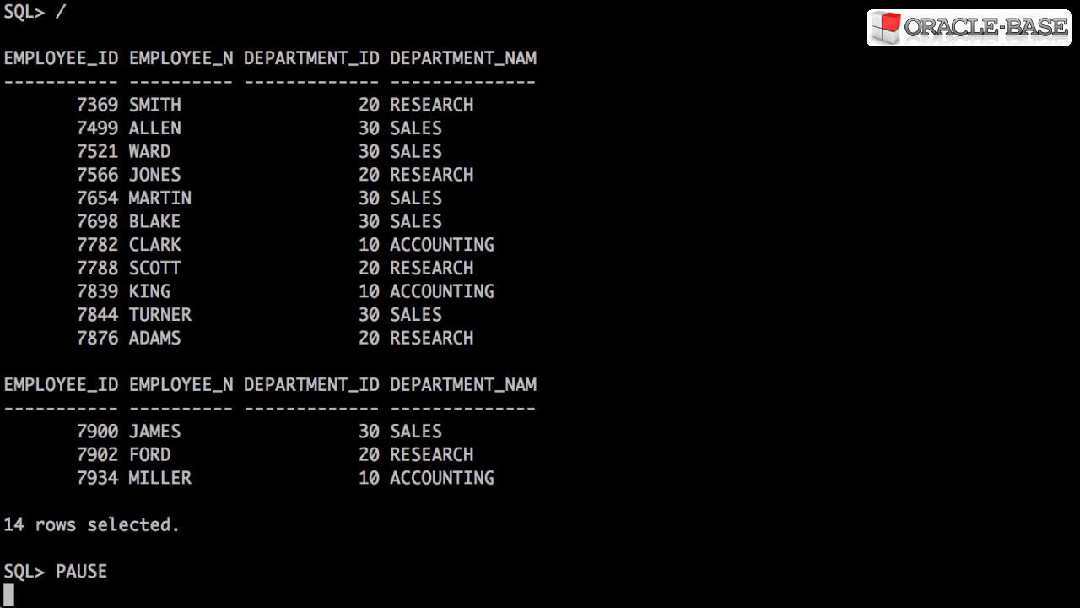